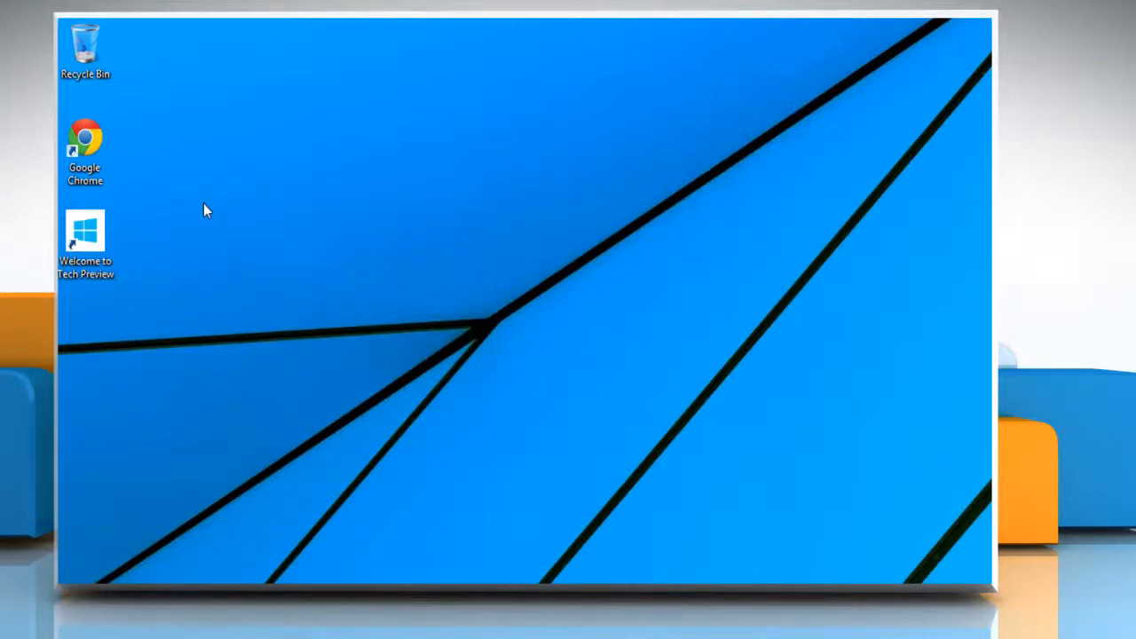
pyautogui.moveTo(262, 234)
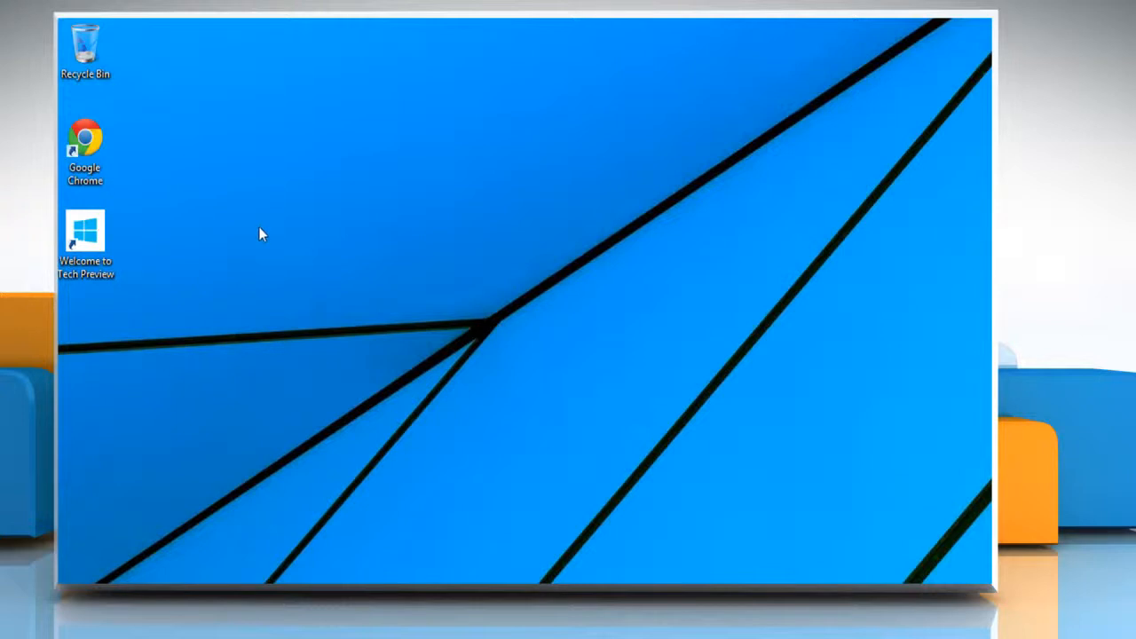
pyautogui.moveTo(260, 224)
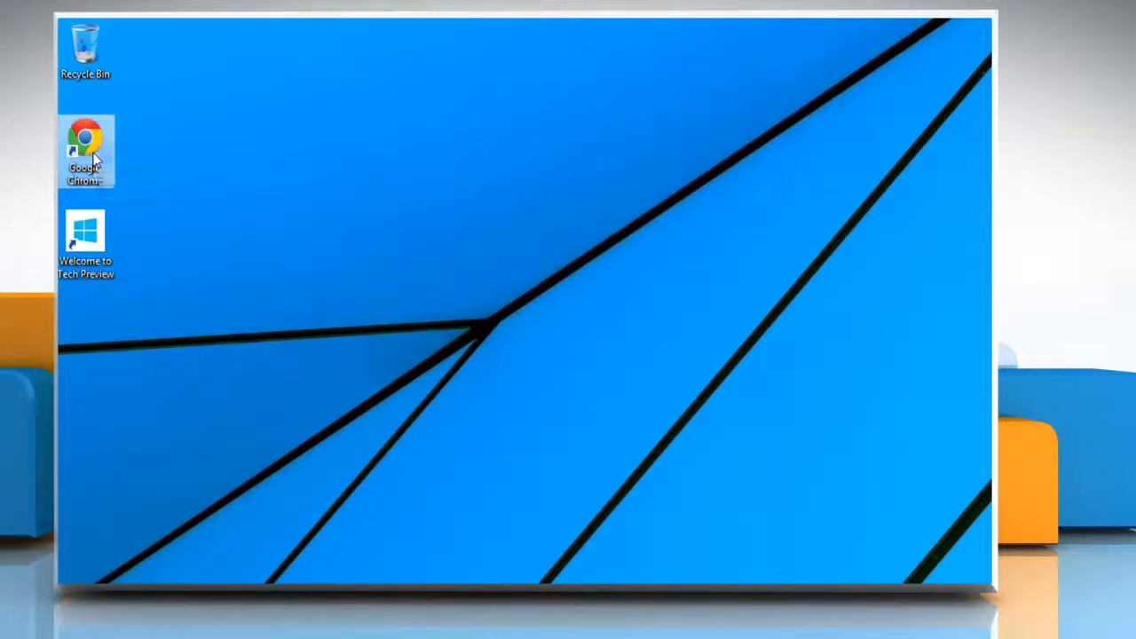
pyautogui.doubleClick(86, 150)
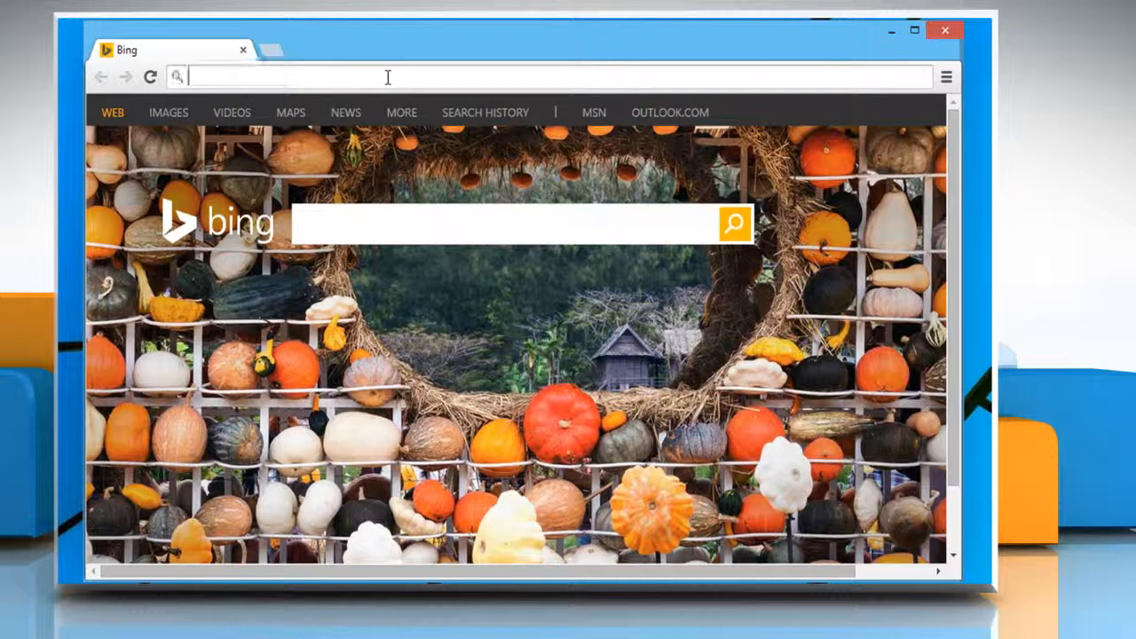
pyautogui.write('www.linkedin.com/nhome/?trk=')
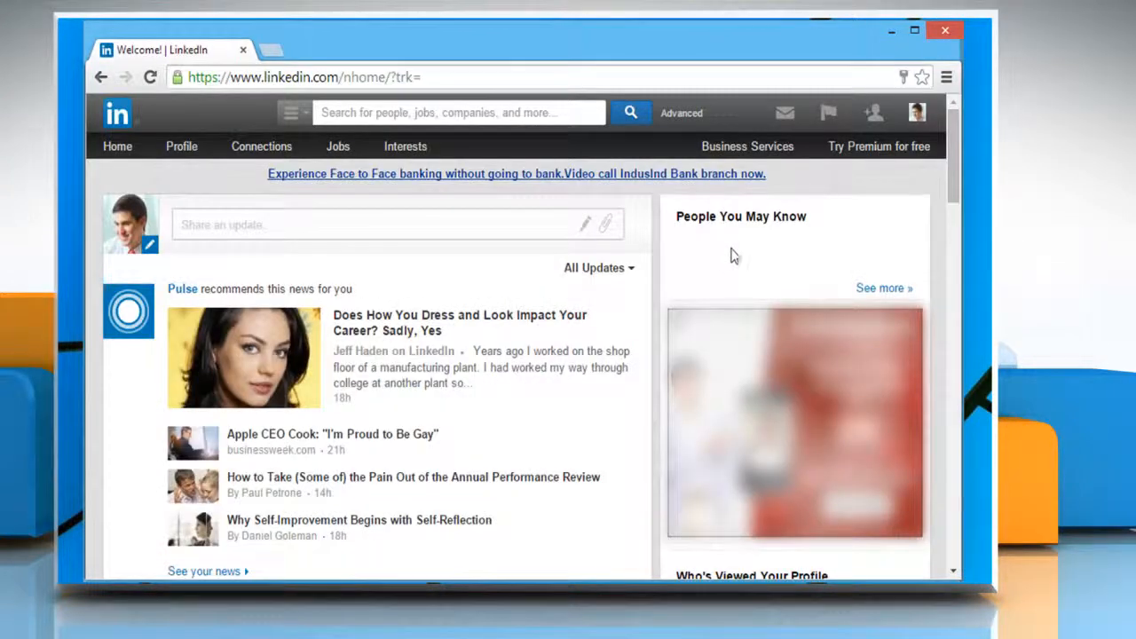
# Open Privacy & Settings and view the Active Sessions list.
pyautogui.click(917, 113)
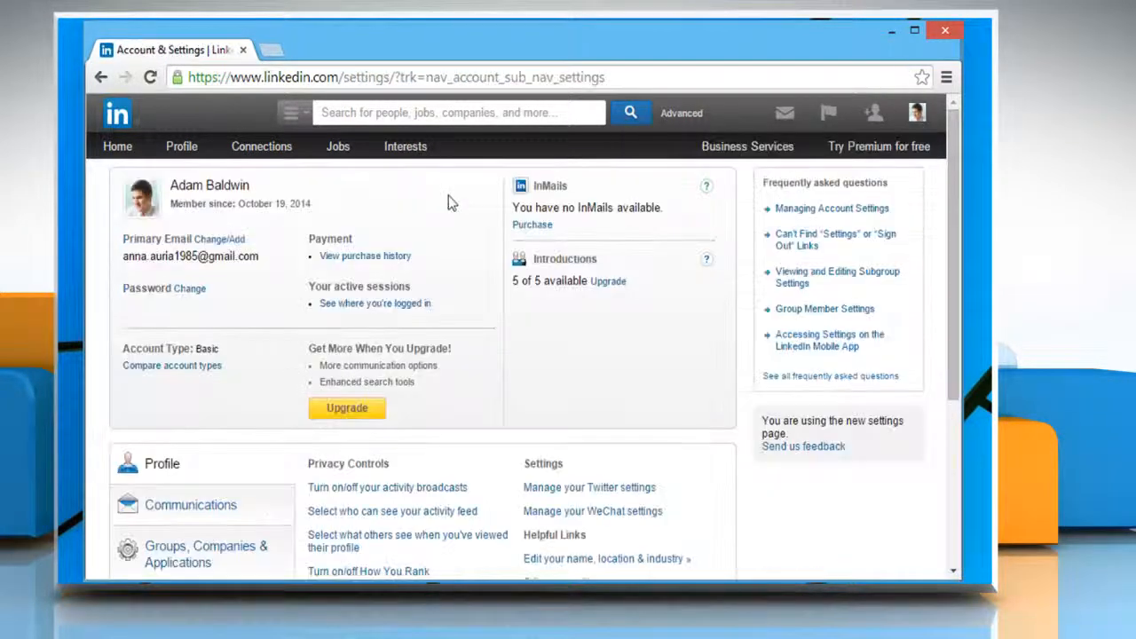
pyautogui.moveTo(375, 302)
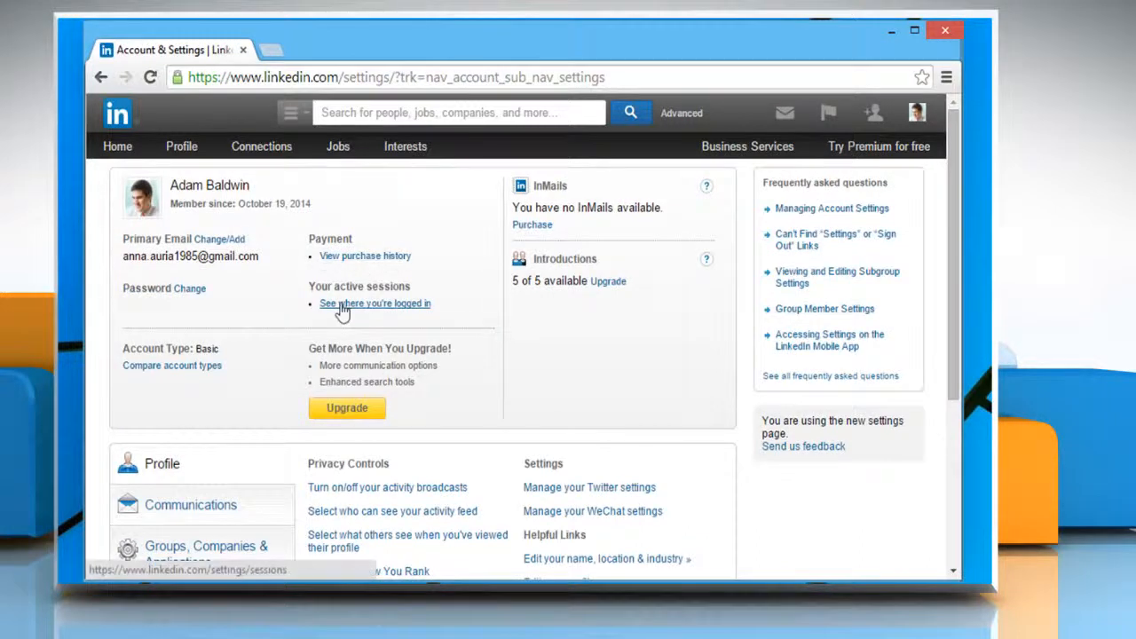
pyautogui.click(374, 304)
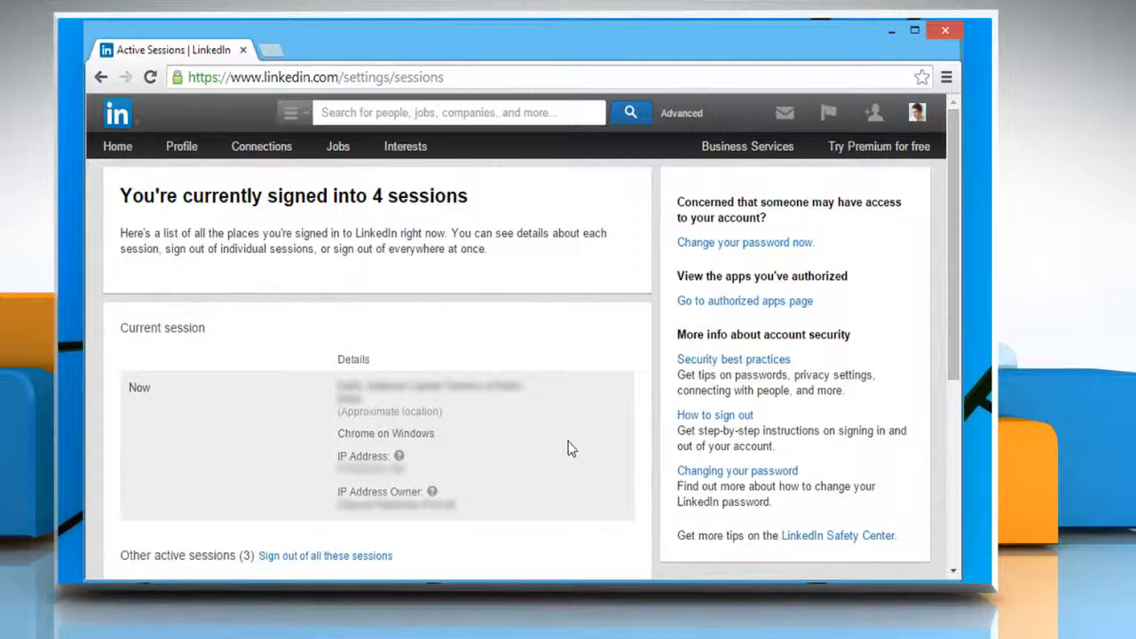
pyautogui.moveTo(175, 360)
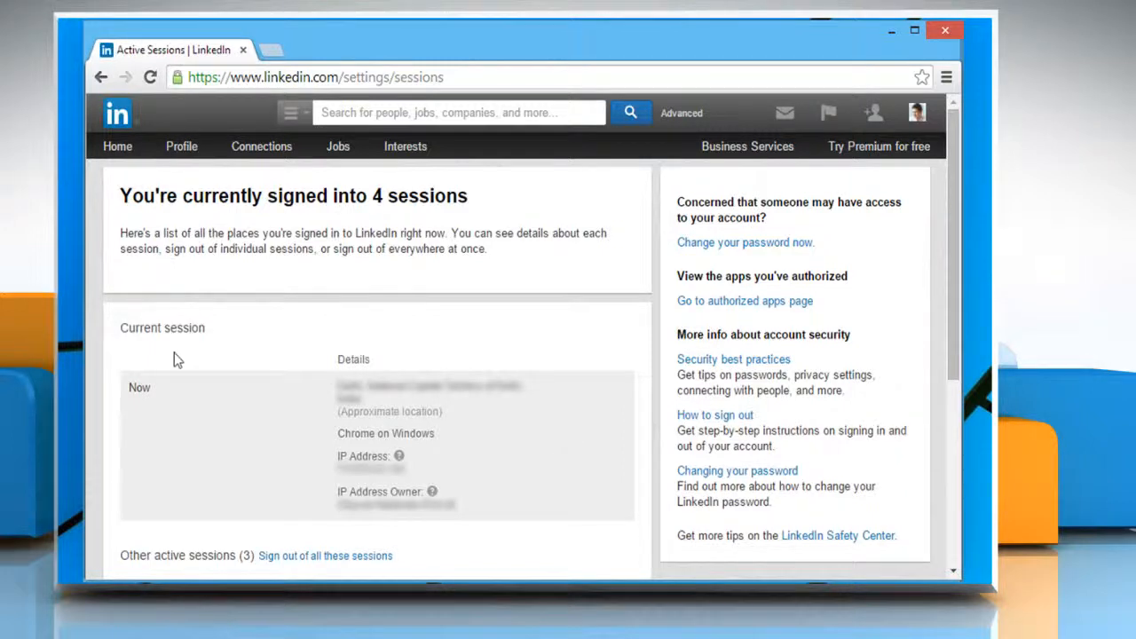
pyautogui.moveTo(216, 349)
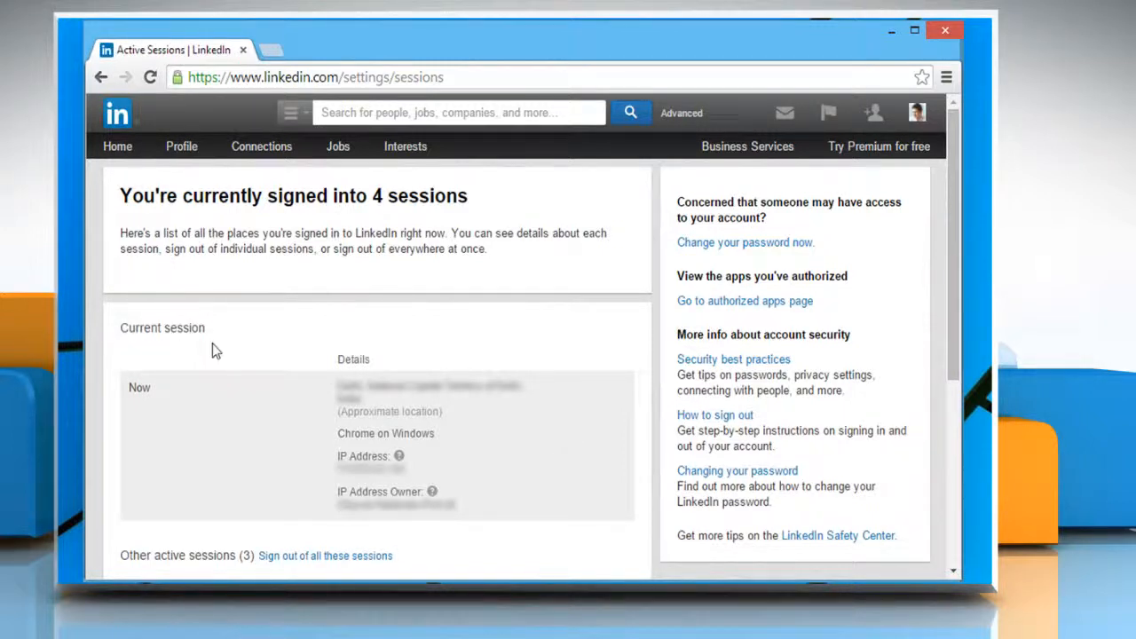
pyautogui.moveTo(954, 304)
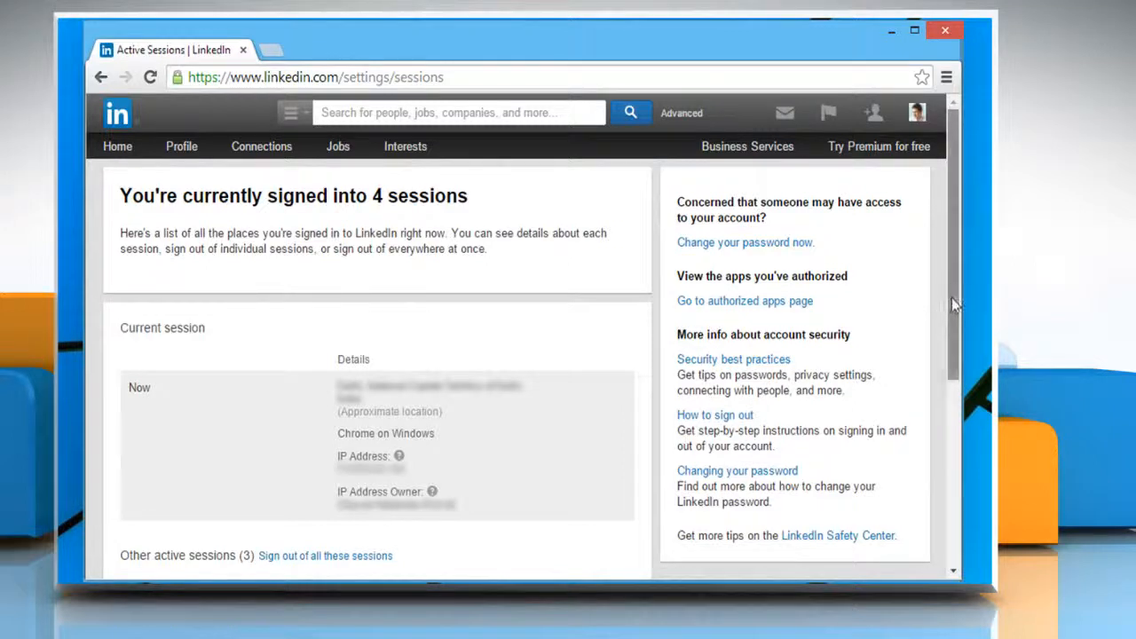
# Expand details for the 10-minute, 12-minute and Android sessions.
pyautogui.scroll(-3)
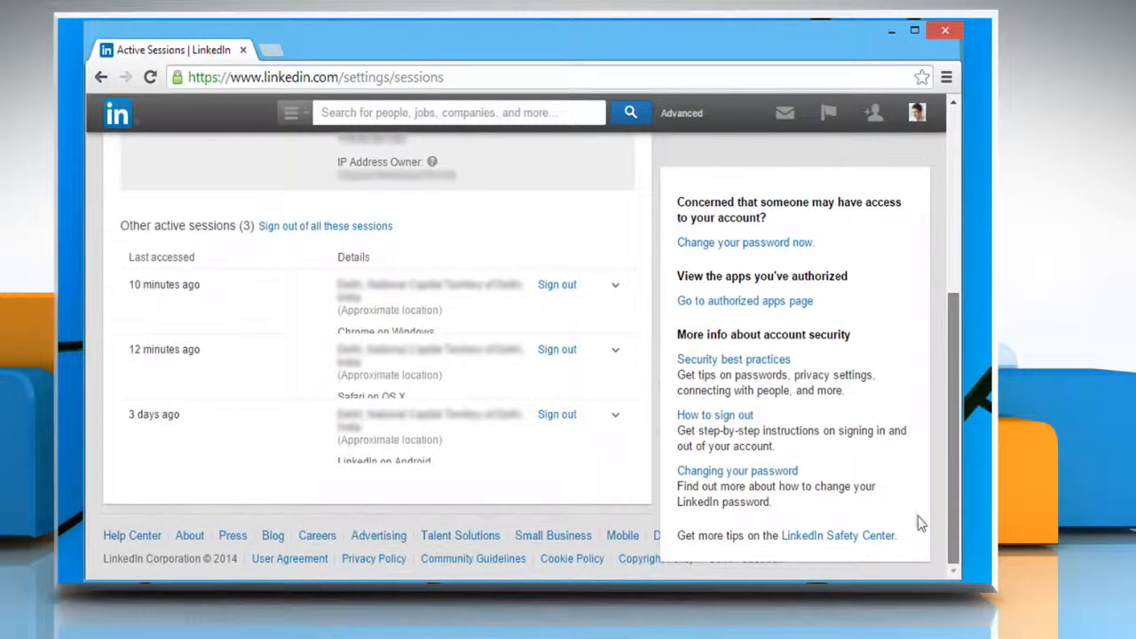
pyautogui.moveTo(560, 236)
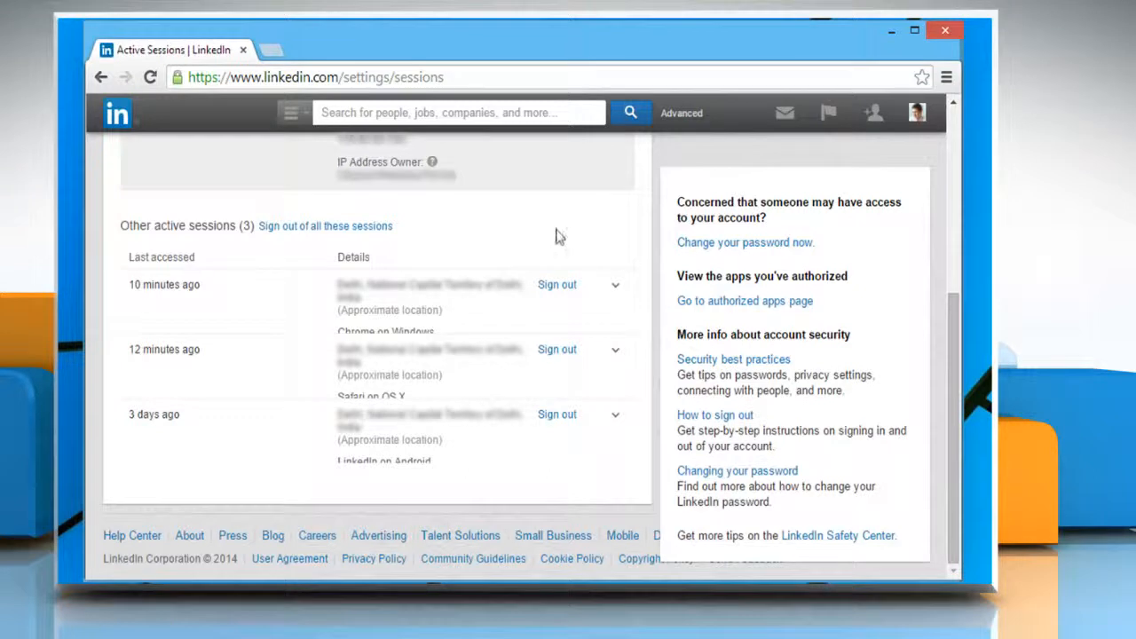
pyautogui.moveTo(615, 292)
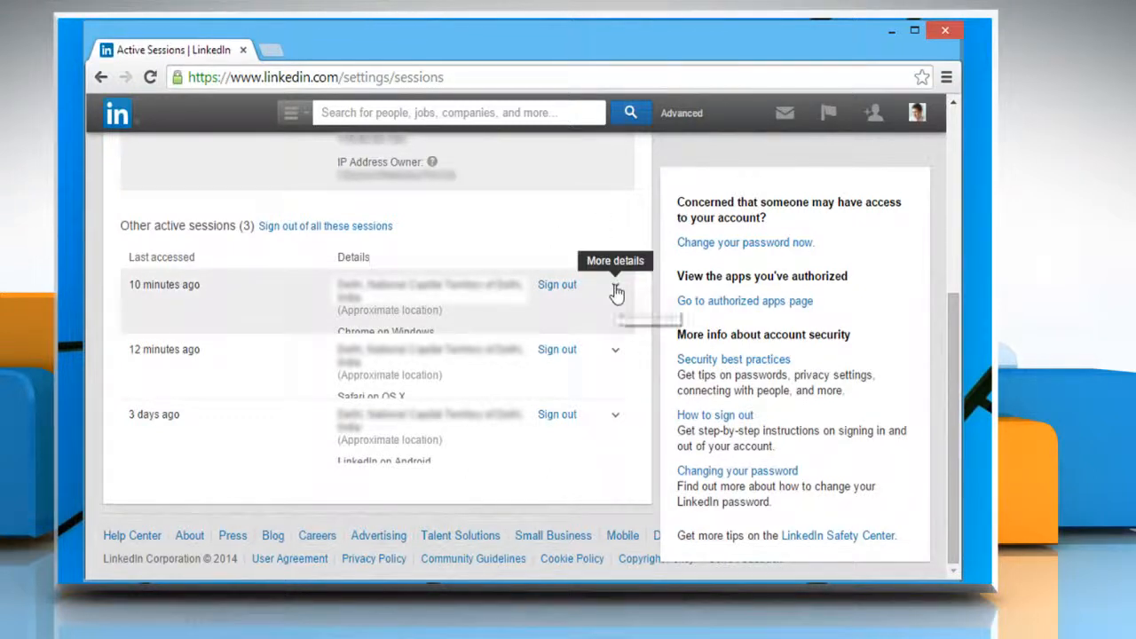
pyautogui.click(615, 284)
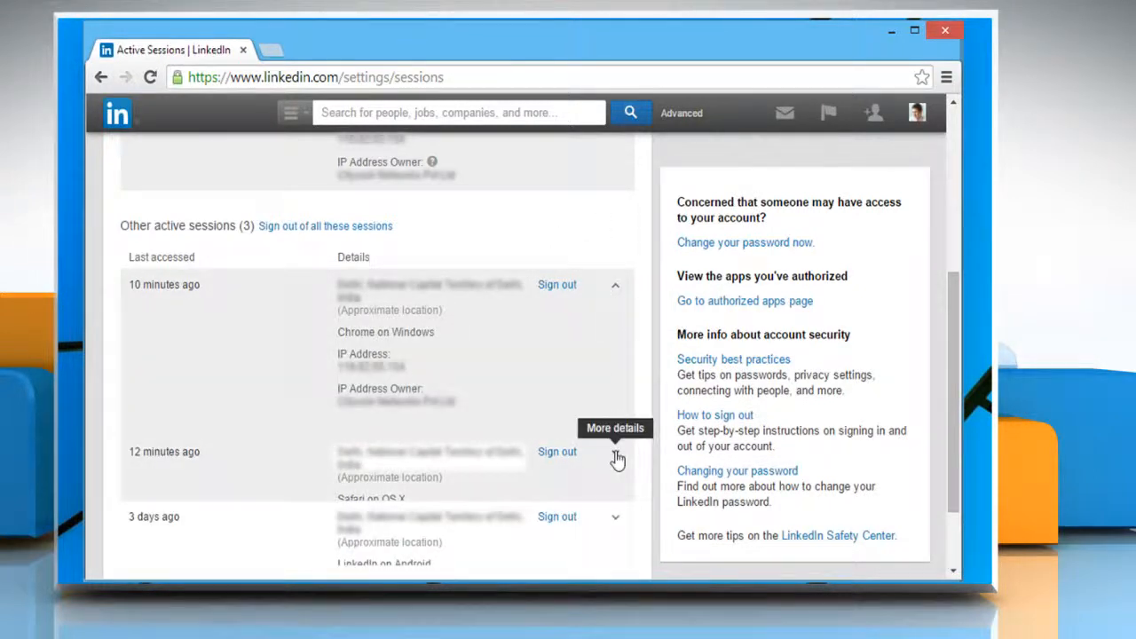
pyautogui.click(616, 458)
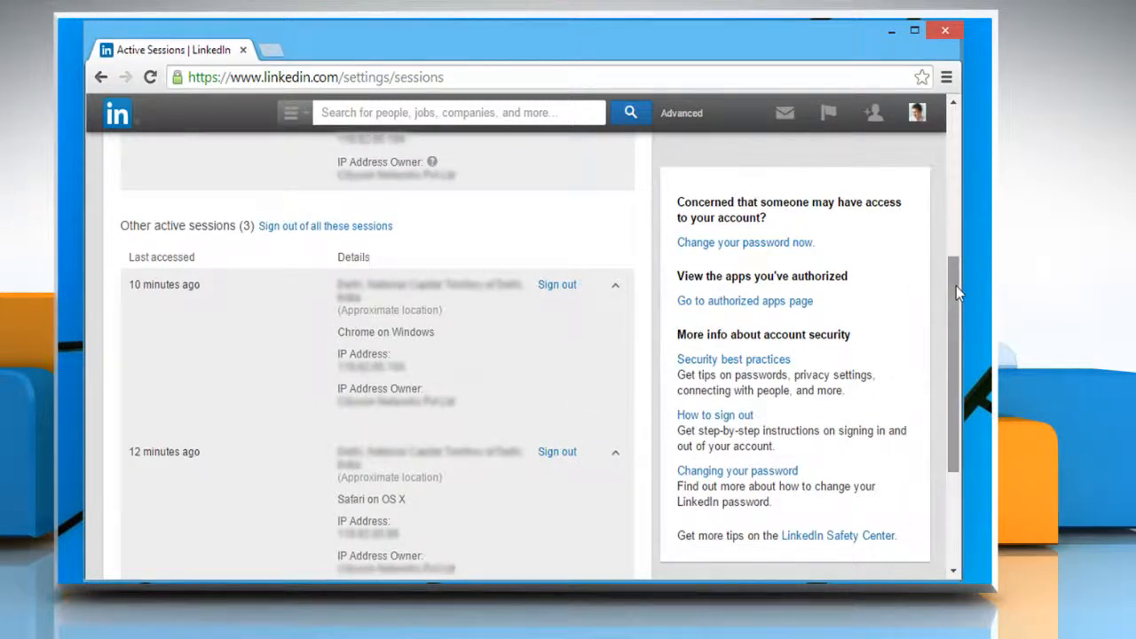
pyautogui.scroll(-3)
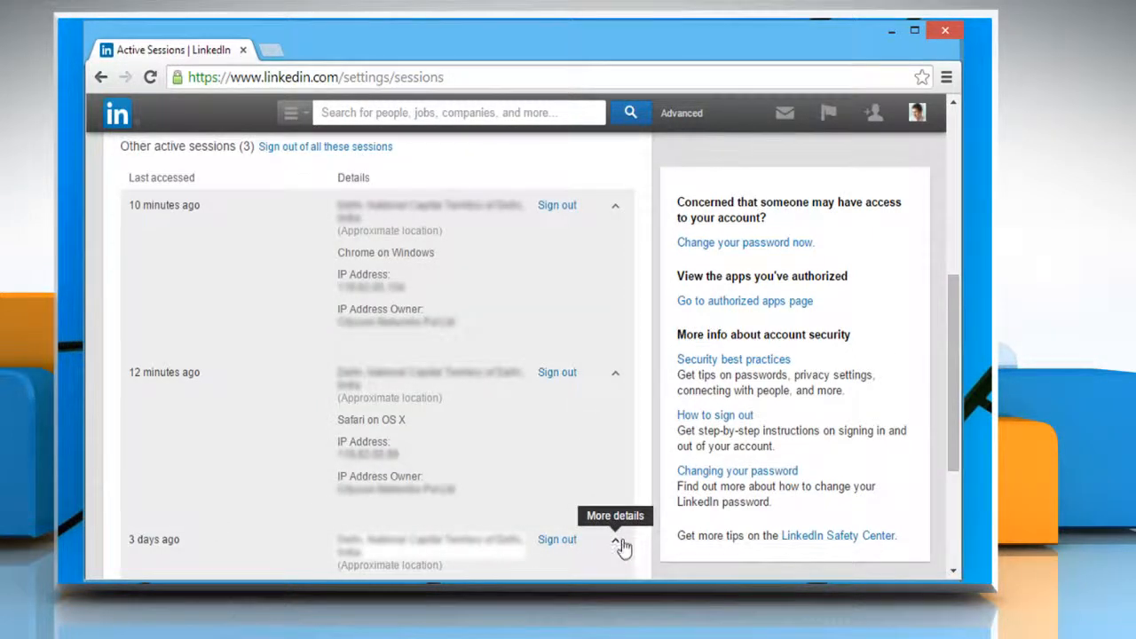
pyautogui.scroll(-3)
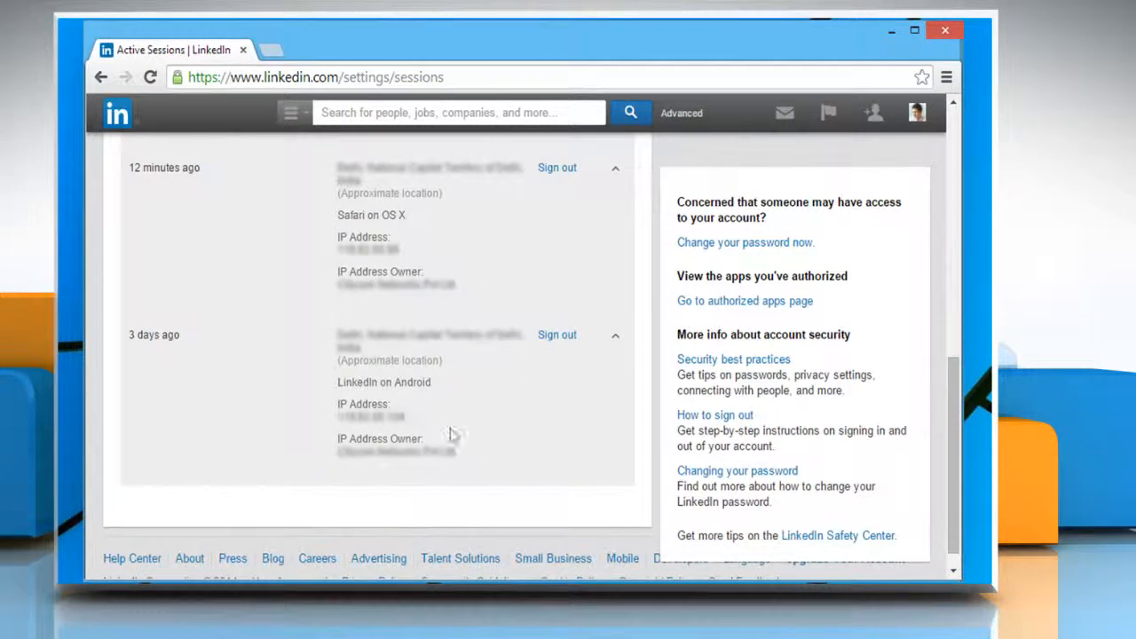
pyautogui.moveTo(497, 439)
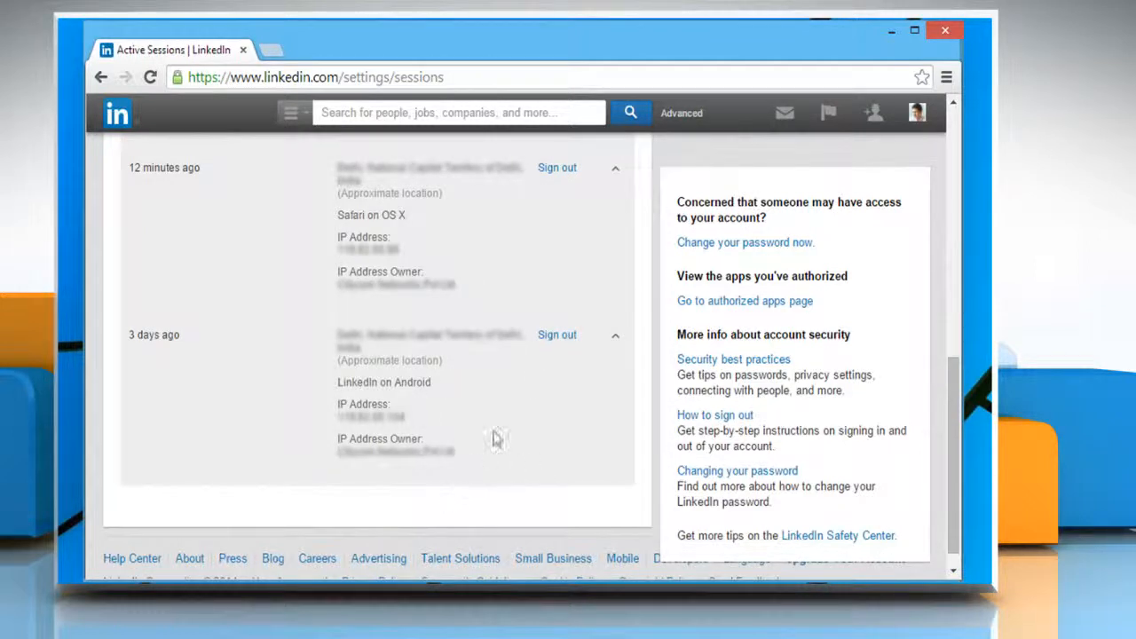
pyautogui.moveTo(556, 334)
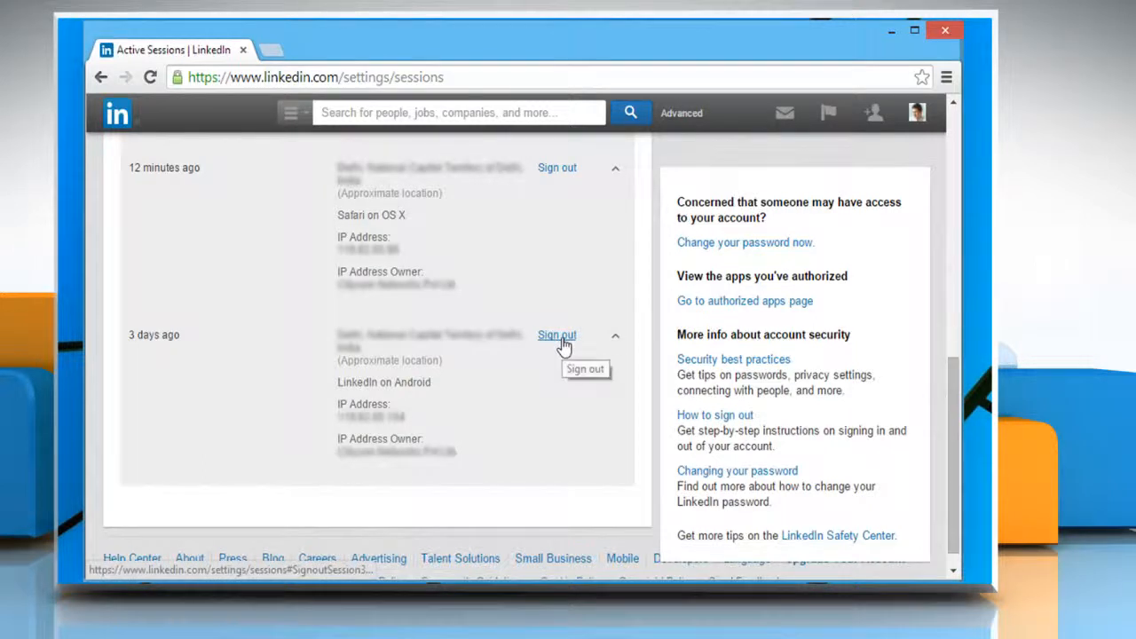
# Sign out the 3-days-ago LinkedIn on Android session and confirm.
pyautogui.click(556, 335)
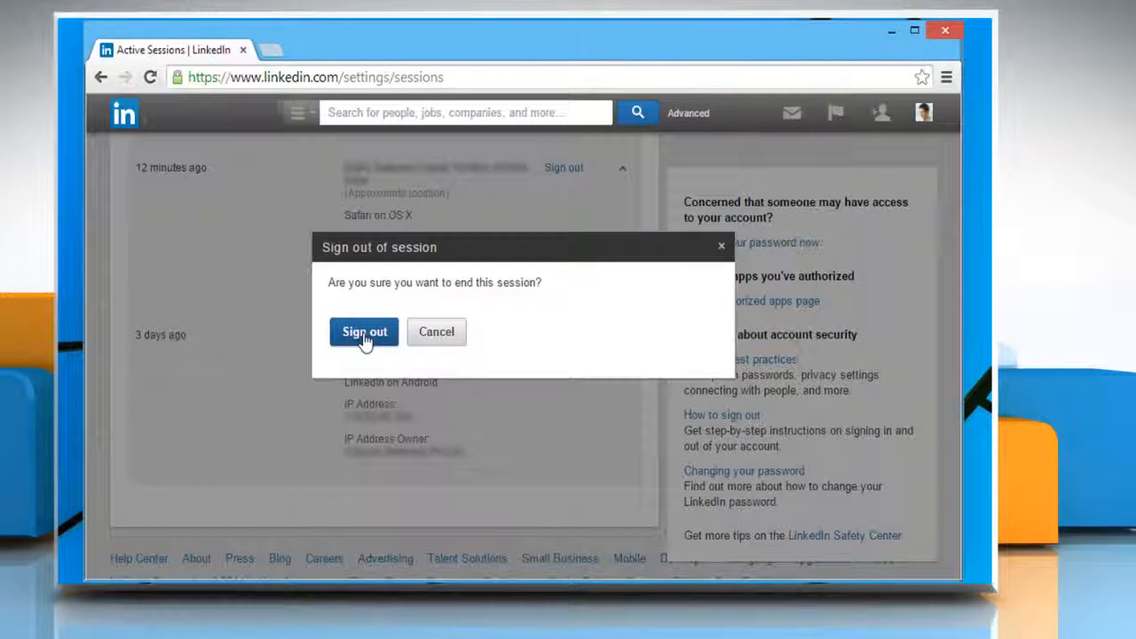
pyautogui.click(364, 331)
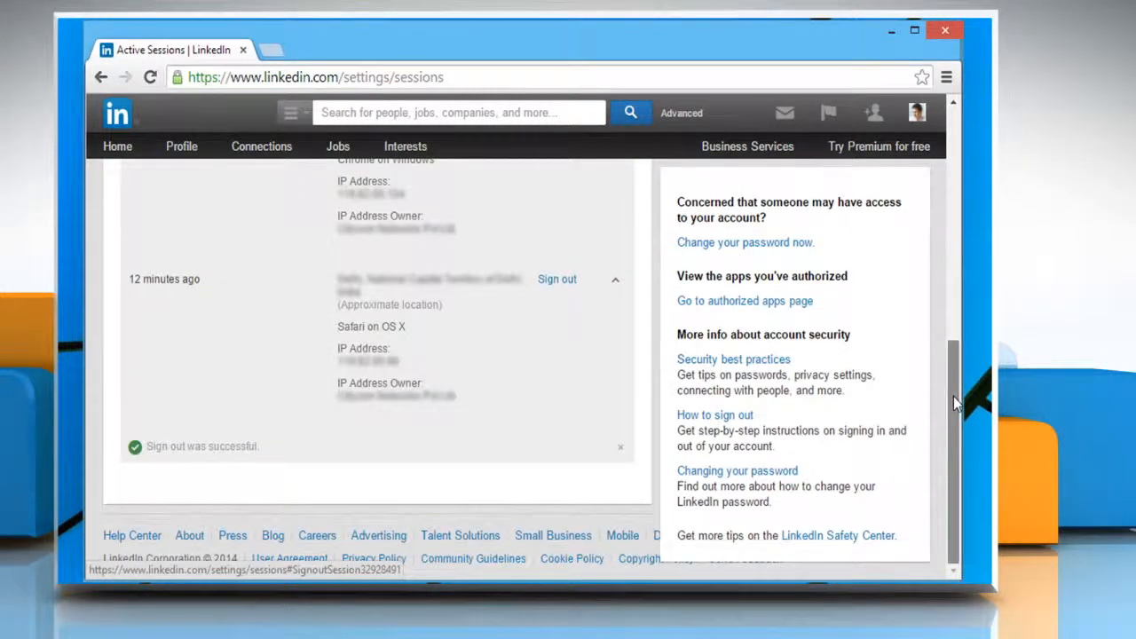
pyautogui.scroll(3)
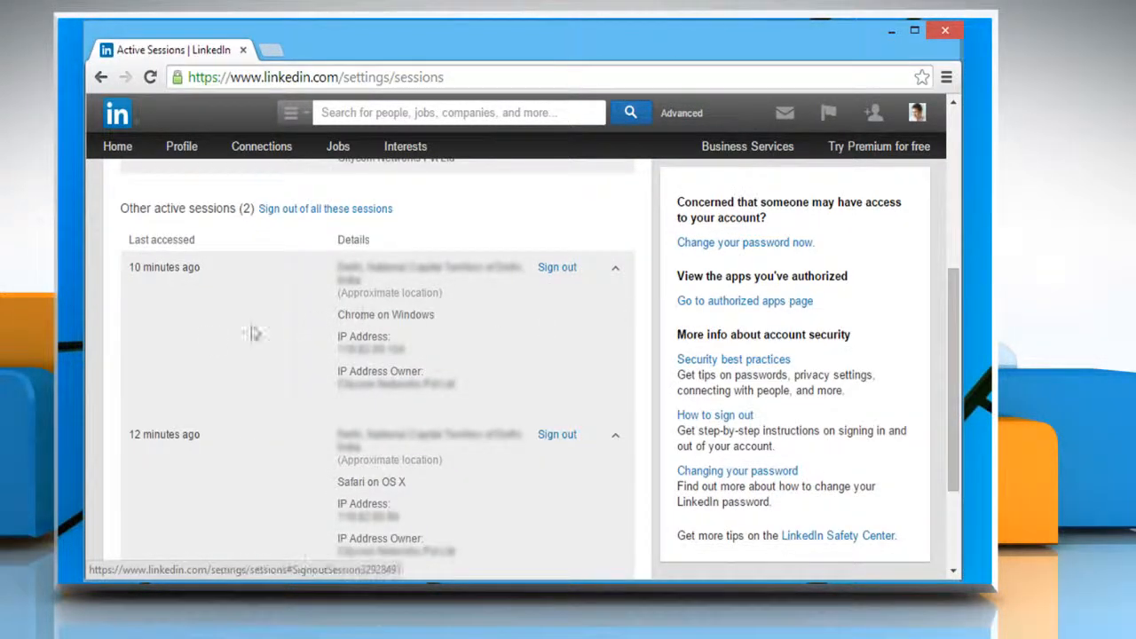
pyautogui.moveTo(325, 209)
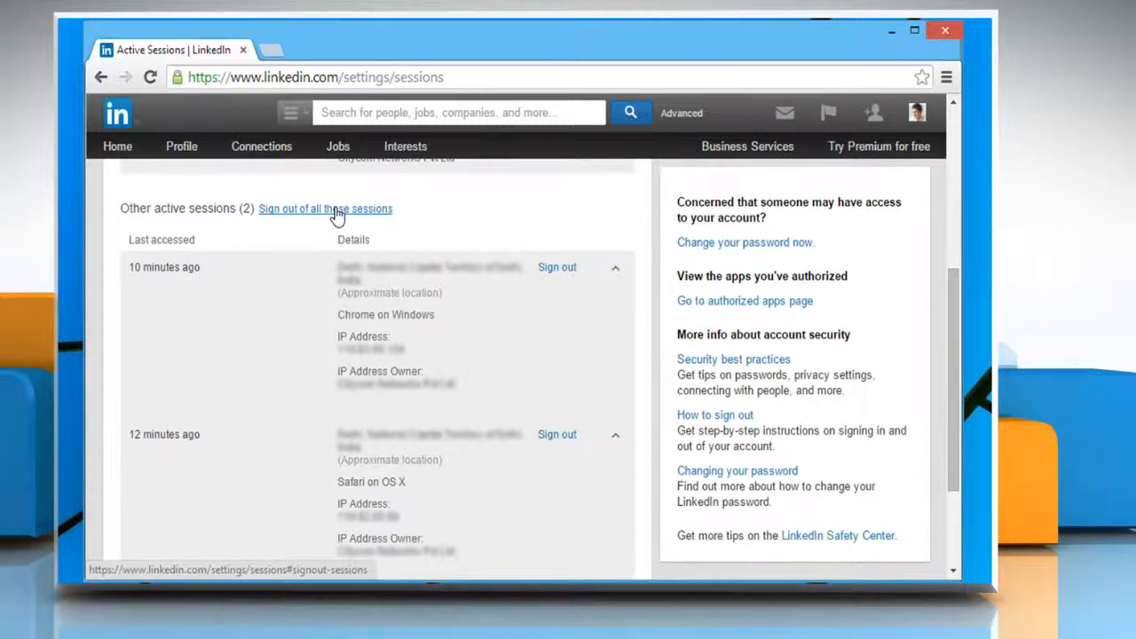
# Sign out of all remaining other sessions and confirm.
pyautogui.click(325, 208)
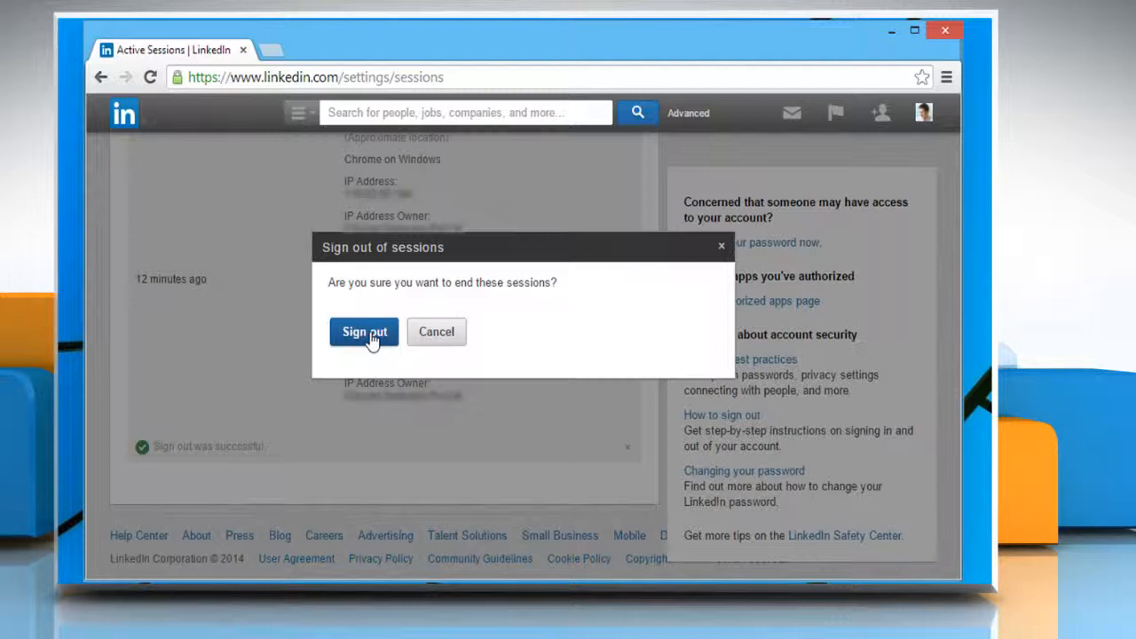
pyautogui.click(364, 331)
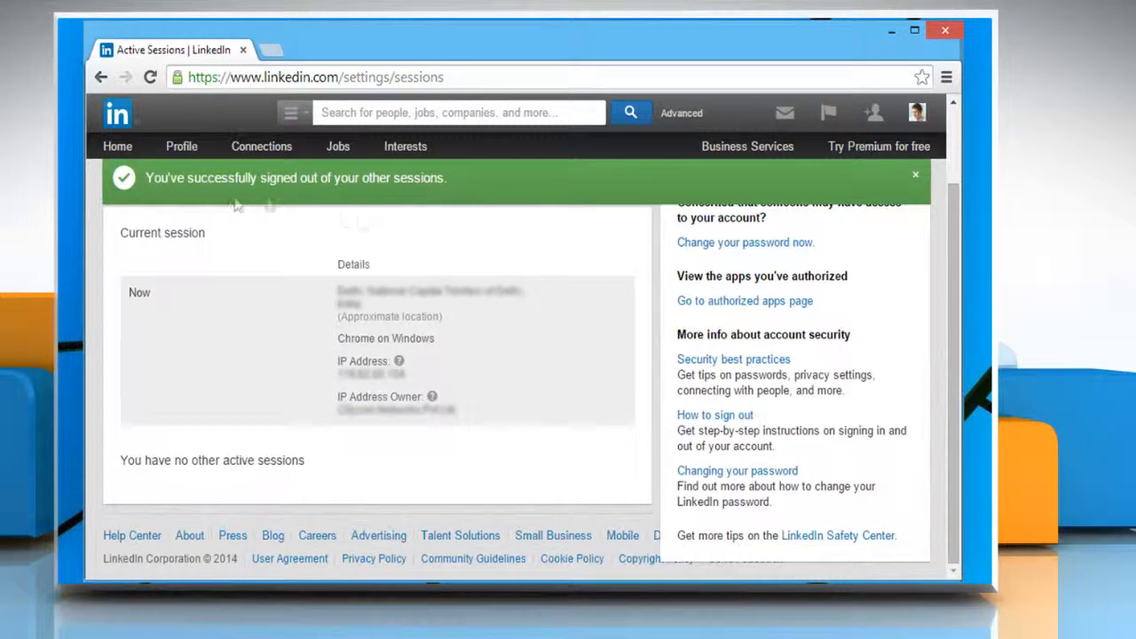
pyautogui.moveTo(466, 200)
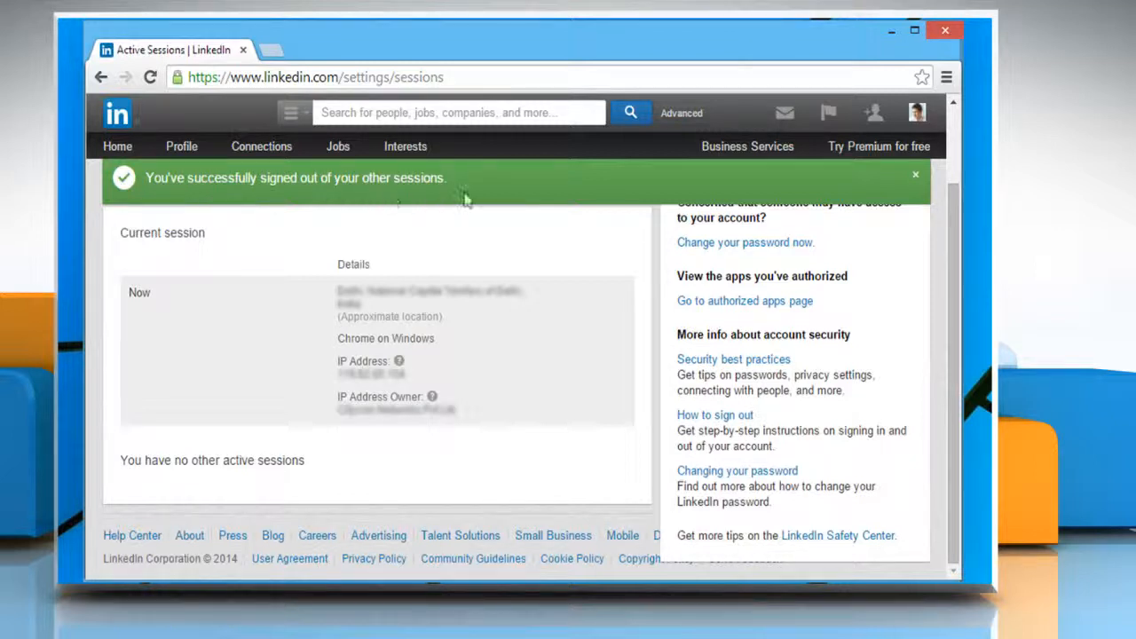
pyautogui.moveTo(469, 199)
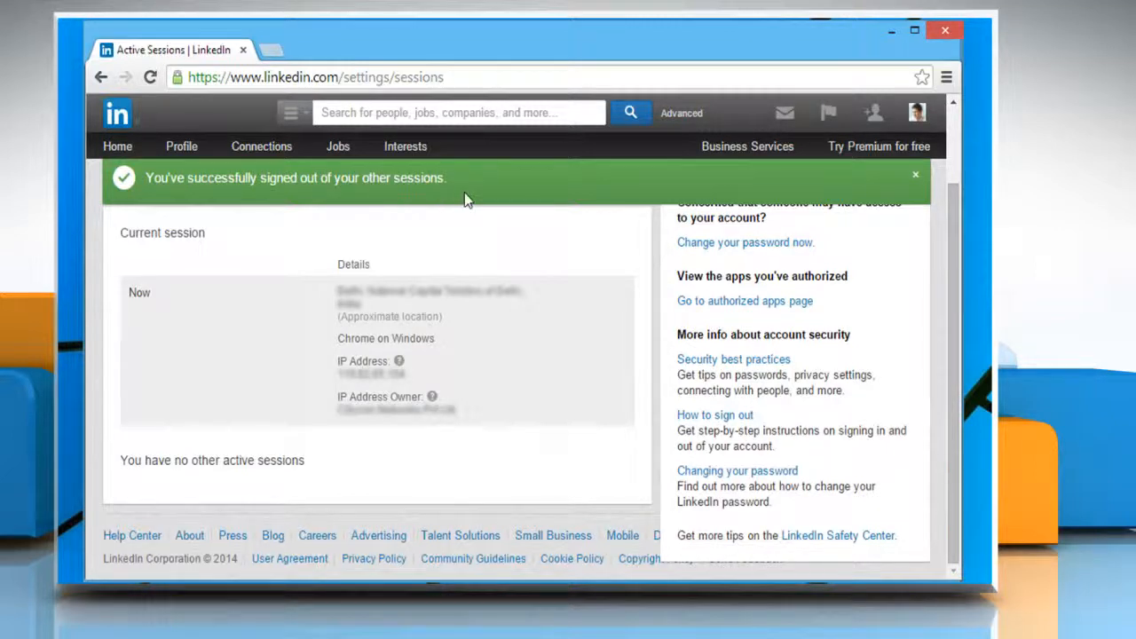